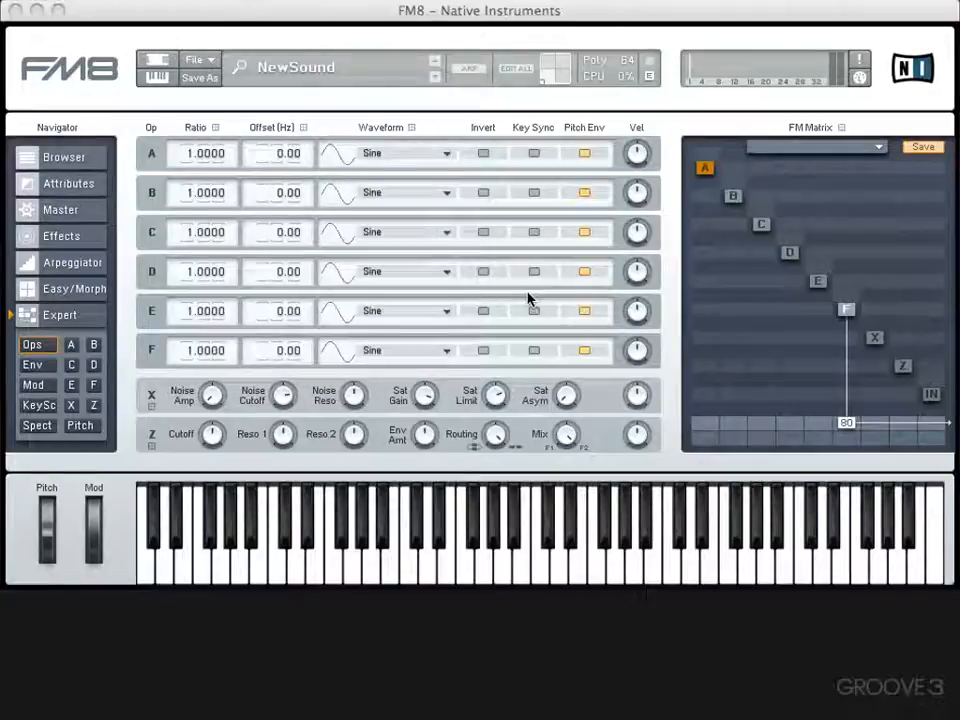
pyautogui.moveTo(880, 292)
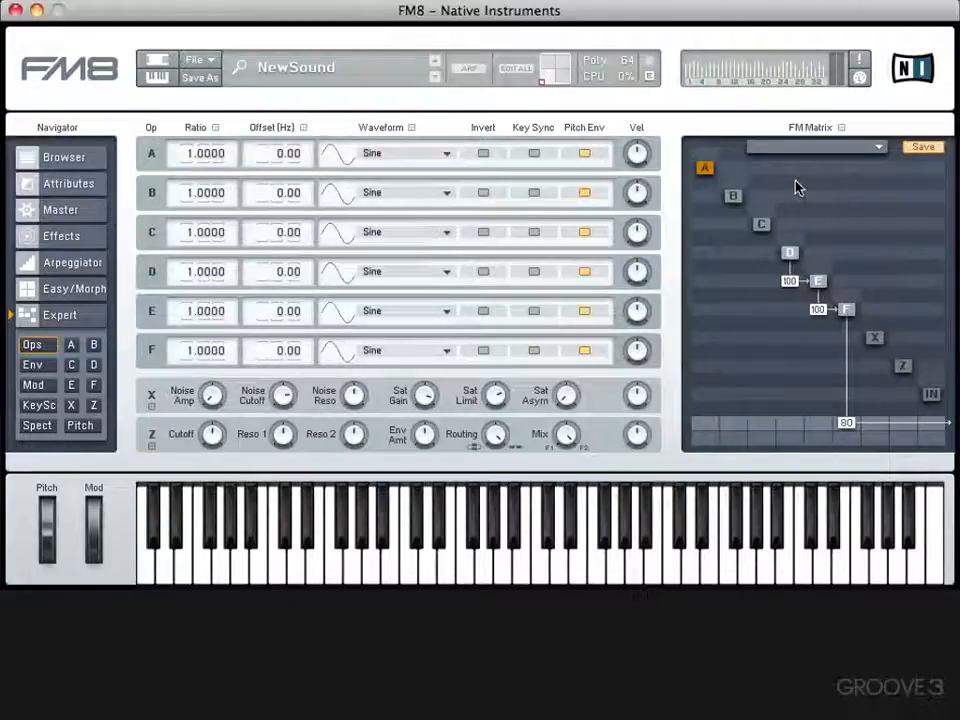
pyautogui.moveTo(816, 312)
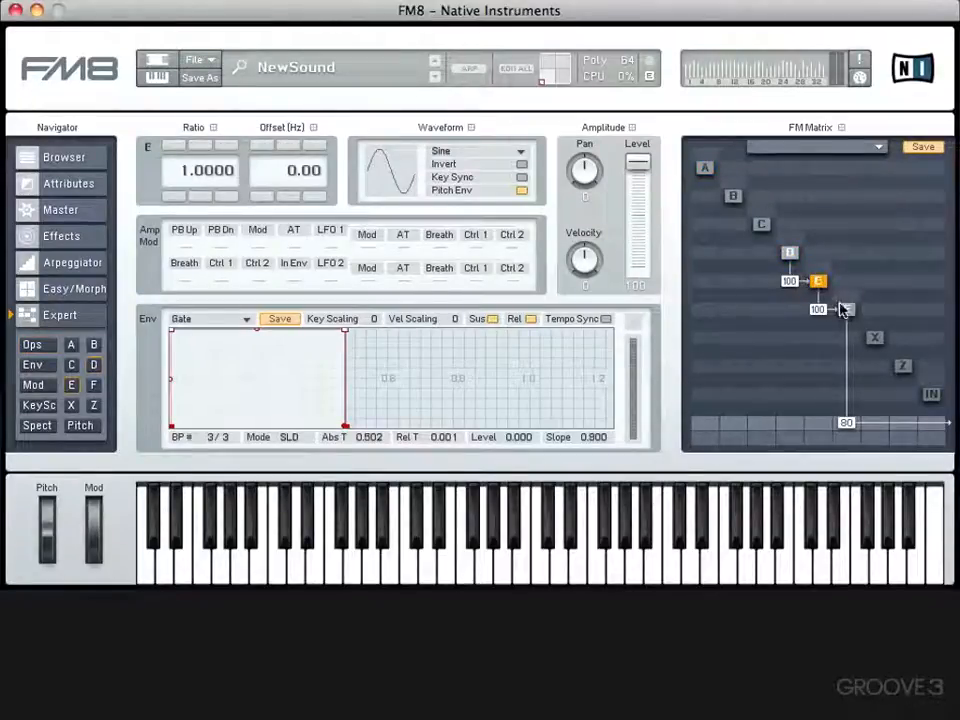
# Show the Env overview for operators A–F with operator E's envelope expanded
pyautogui.click(848, 308)
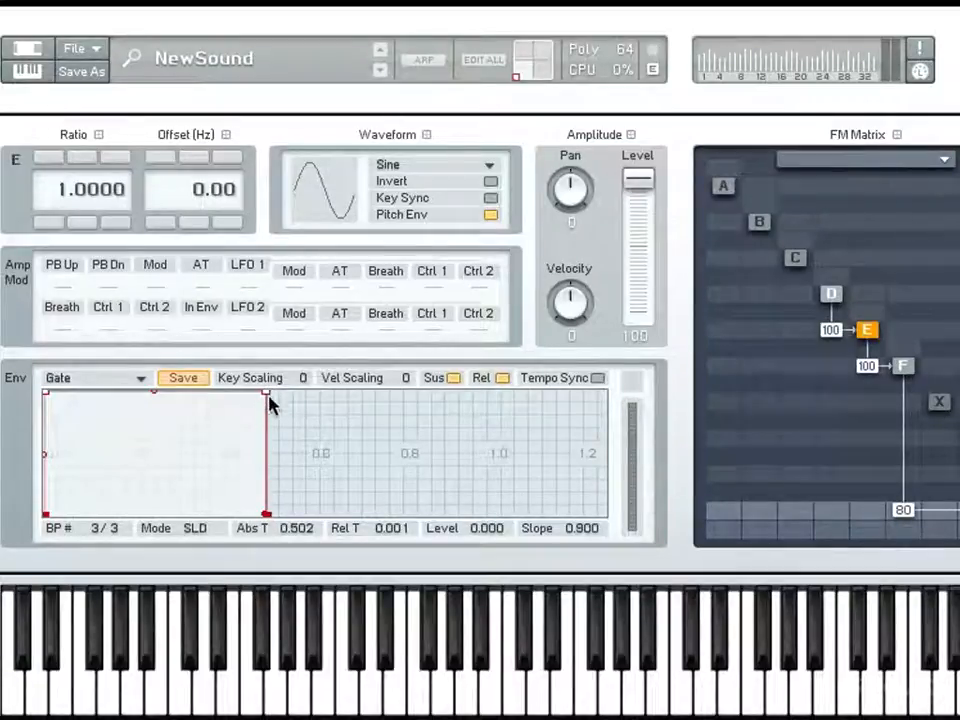
pyautogui.moveTo(288, 398)
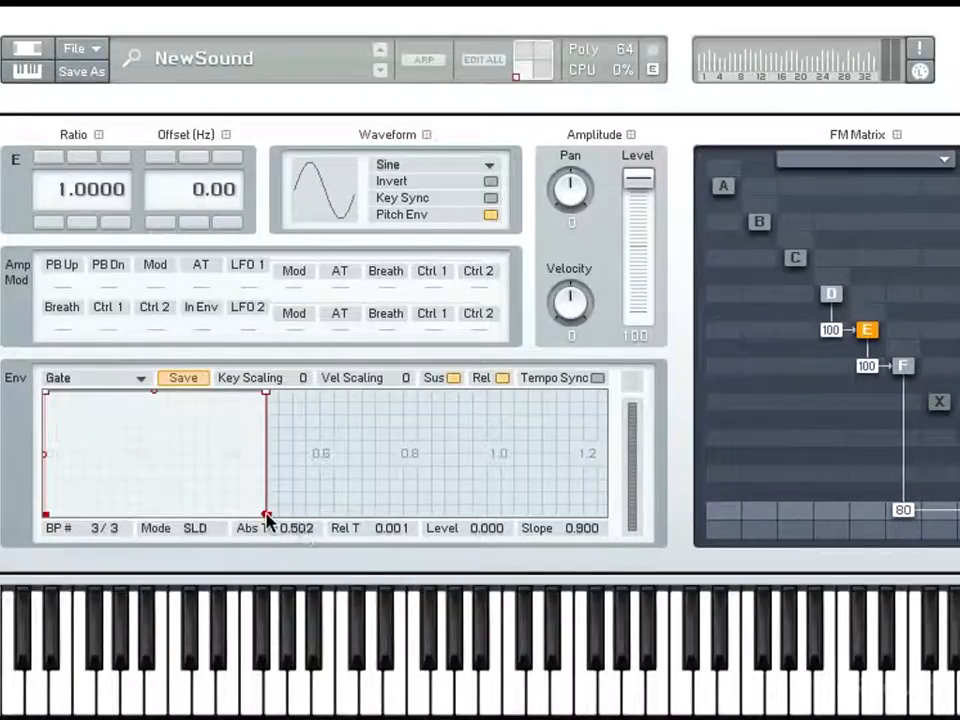
pyautogui.moveTo(266, 516); pyautogui.dragTo(268, 508)
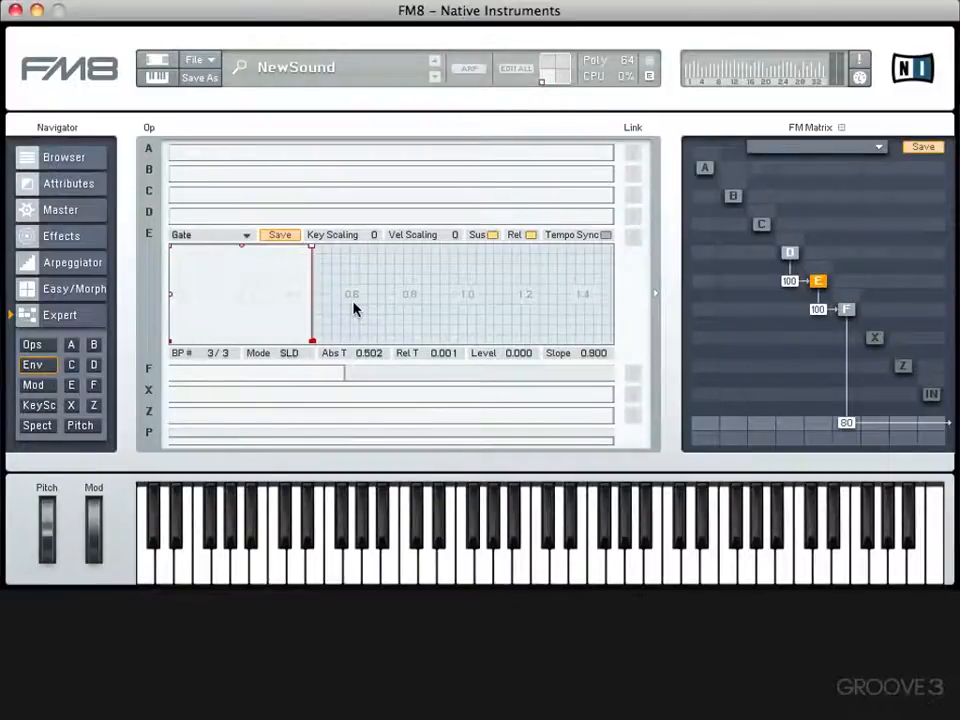
pyautogui.moveTo(70, 400)
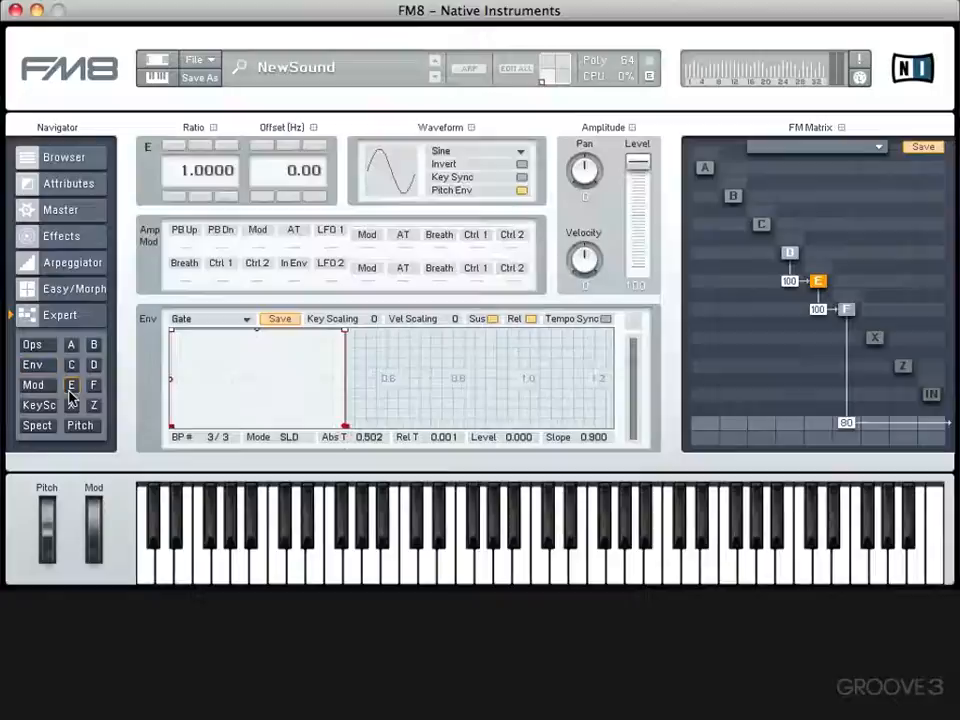
# Show the envelope overview with operator D's row opened out
pyautogui.click(32, 364)
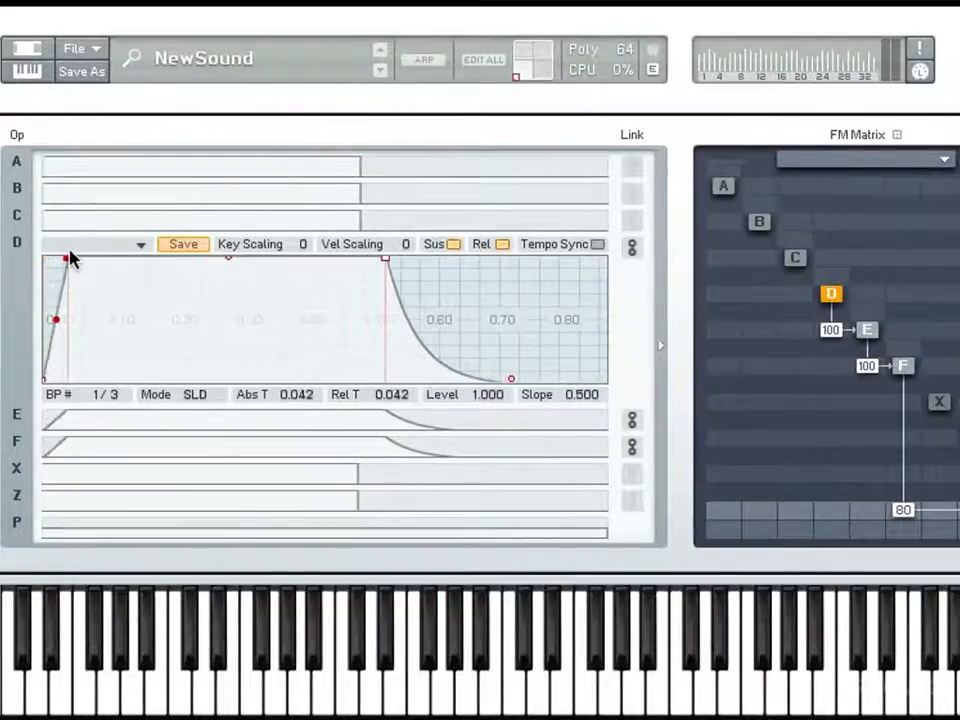
# Set operator D's attack breakpoint to about 0.31 seconds
pyautogui.moveTo(64, 258); pyautogui.dragTo(284, 258)
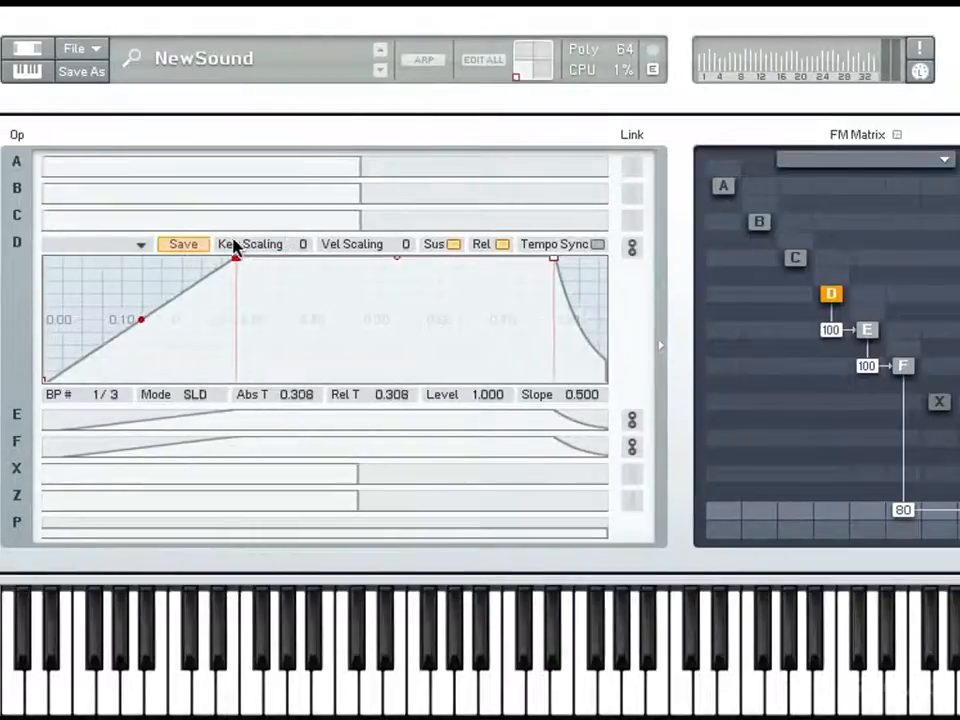
pyautogui.moveTo(236, 258); pyautogui.dragTo(64, 258)
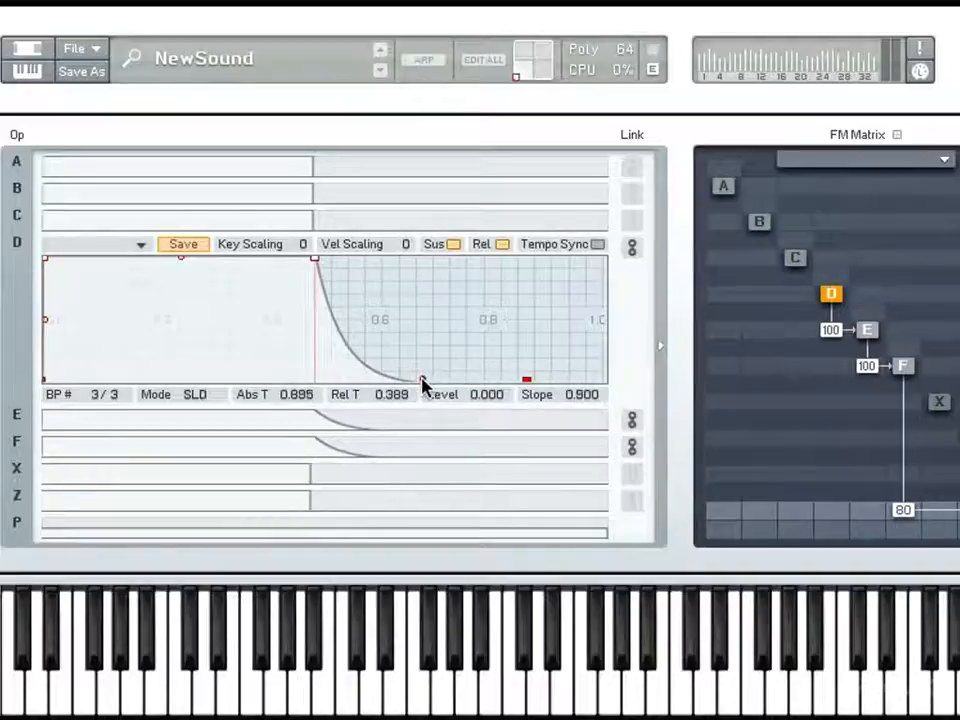
# Bend operator D's final decay into a steep drop to zero with Slope about 0.89
pyautogui.moveTo(422, 384); pyautogui.dragTo(422, 290)
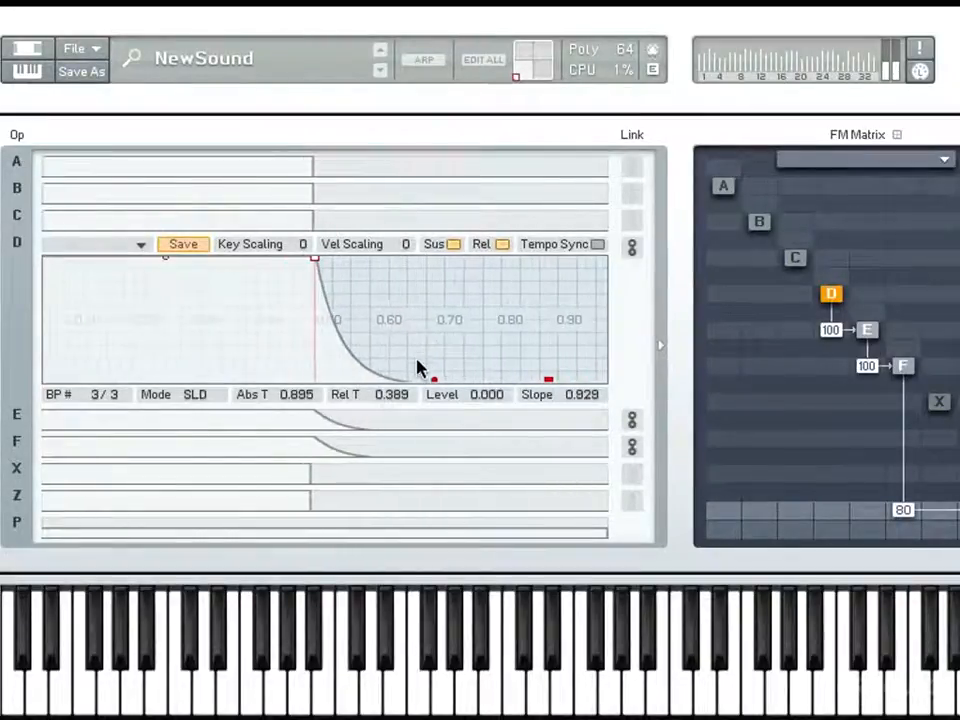
pyautogui.moveTo(432, 378); pyautogui.dragTo(448, 284)
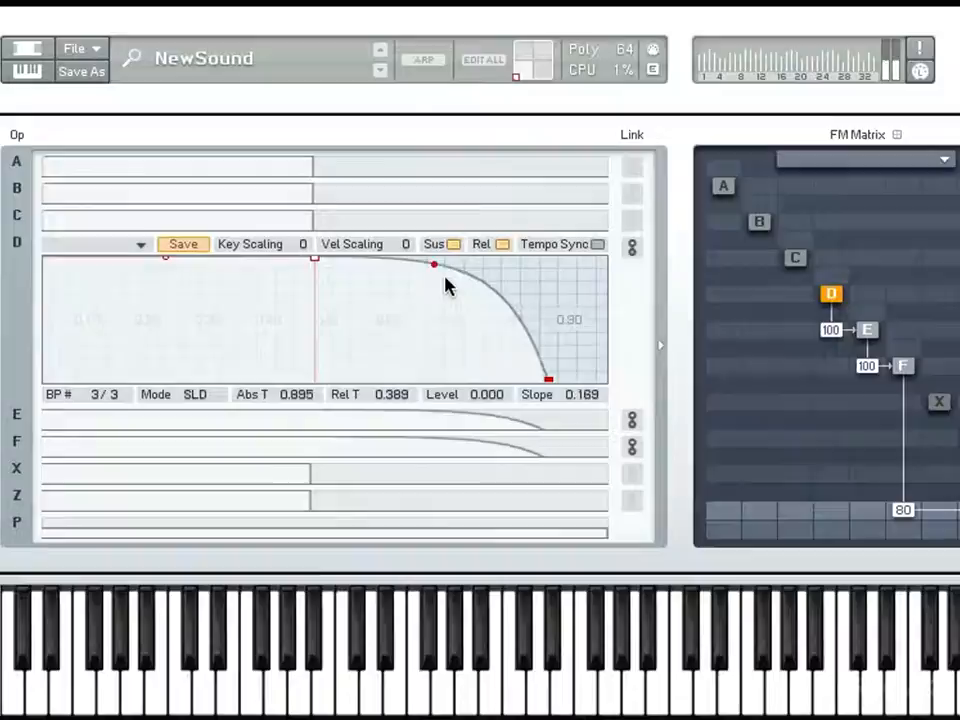
pyautogui.moveTo(448, 284); pyautogui.dragTo(448, 272)
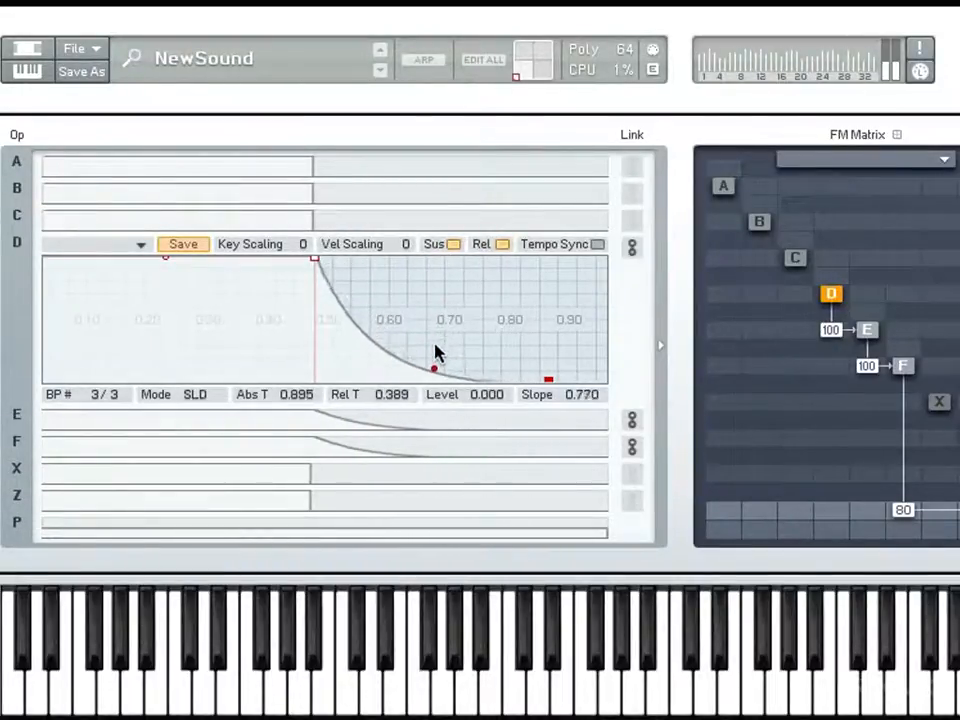
pyautogui.moveTo(432, 368); pyautogui.dragTo(432, 378)
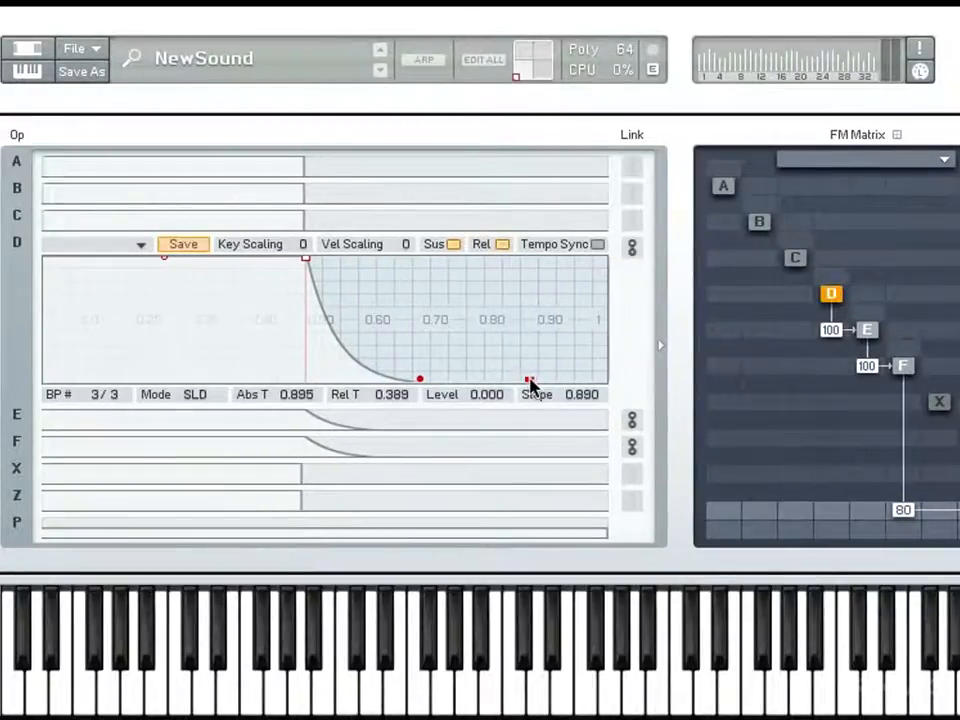
pyautogui.moveTo(530, 380); pyautogui.dragTo(506, 380)
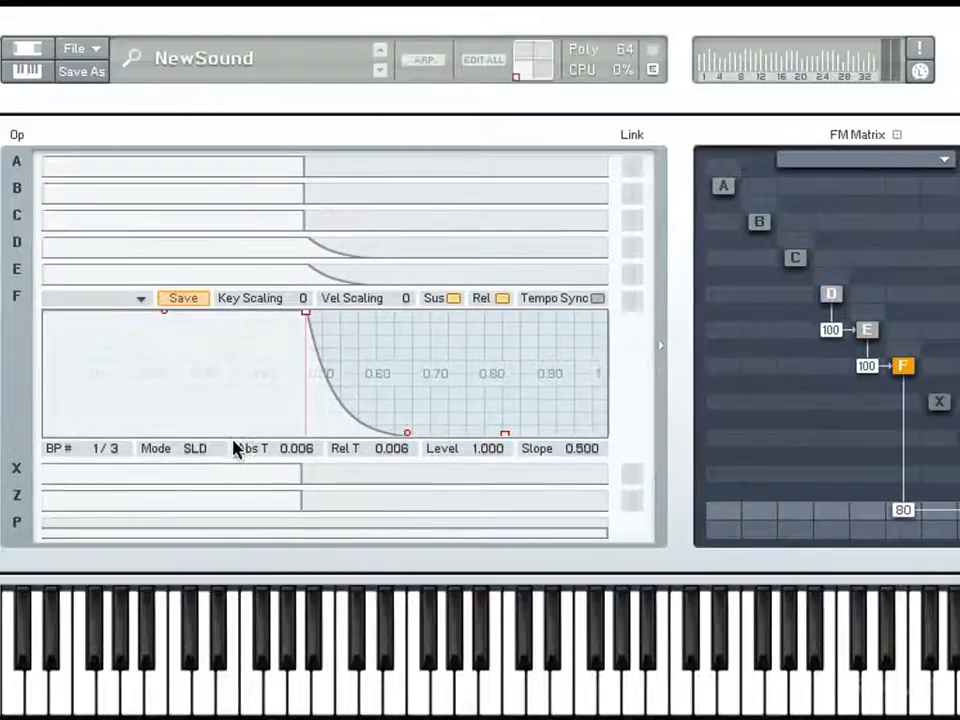
# Expand operator E's envelope and bow its attack curve, Slope about 0.73
pyautogui.click(868, 330)
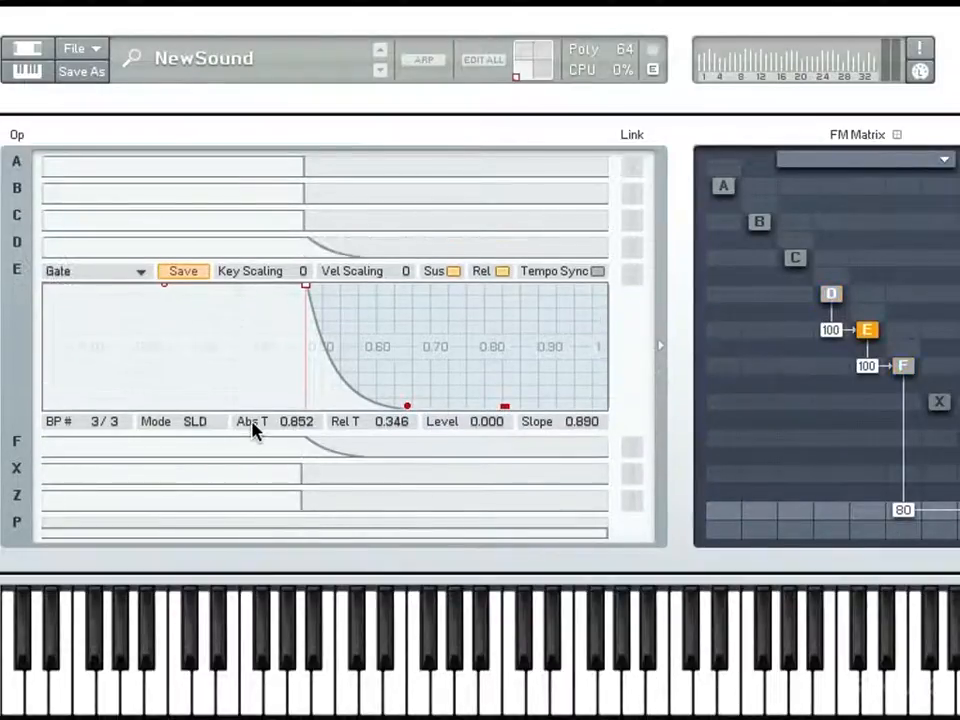
pyautogui.moveTo(192, 326)
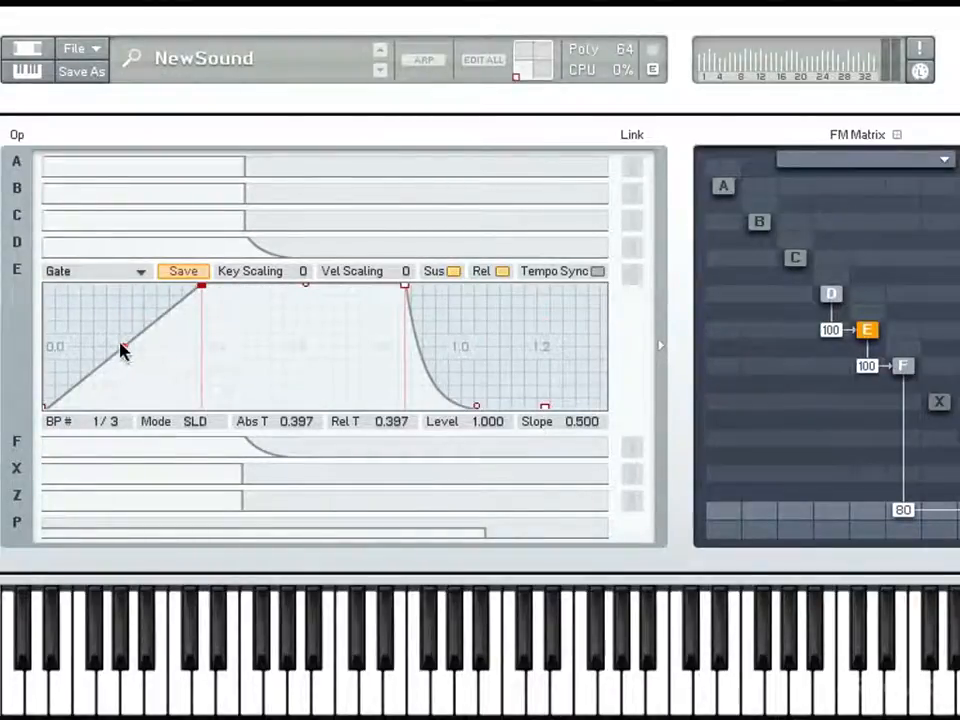
pyautogui.moveTo(126, 350); pyautogui.dragTo(128, 370)
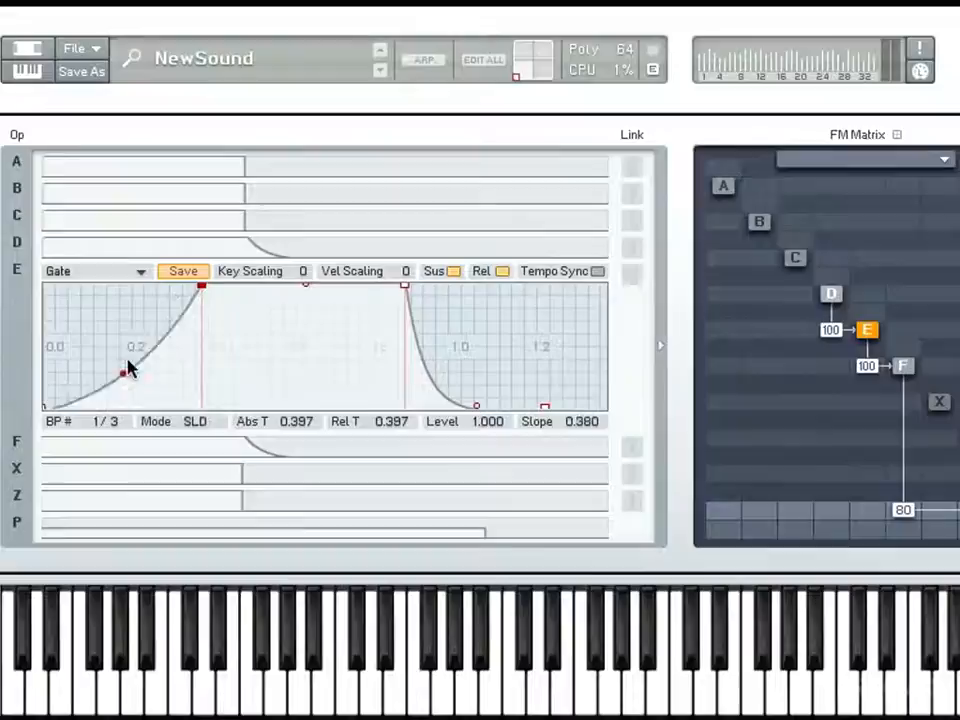
pyautogui.moveTo(128, 368); pyautogui.dragTo(128, 318)
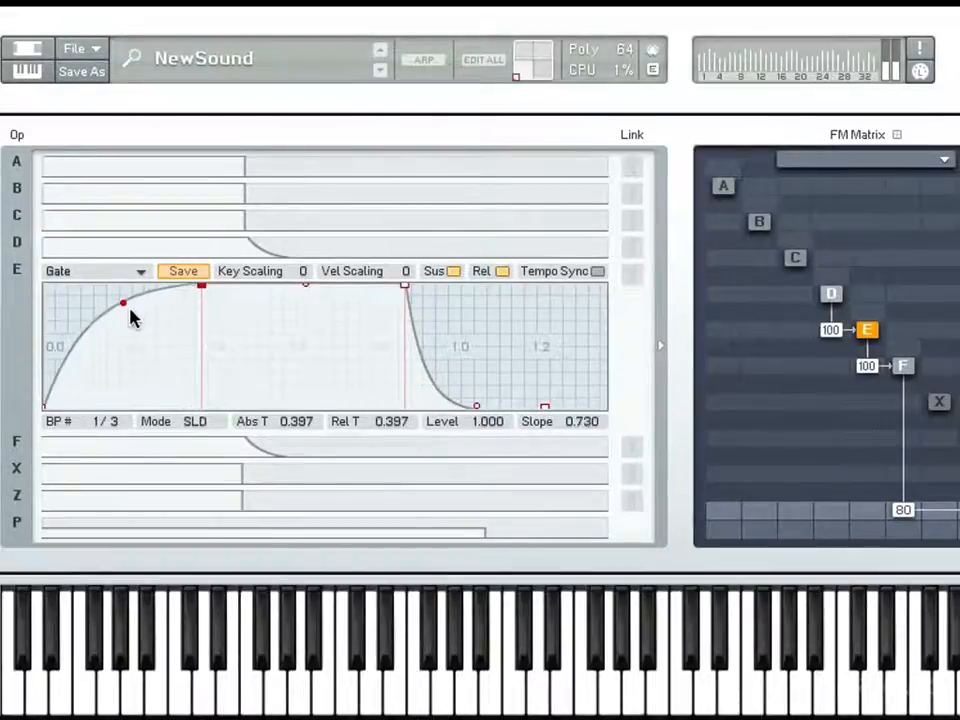
pyautogui.moveTo(122, 304); pyautogui.dragTo(122, 384)
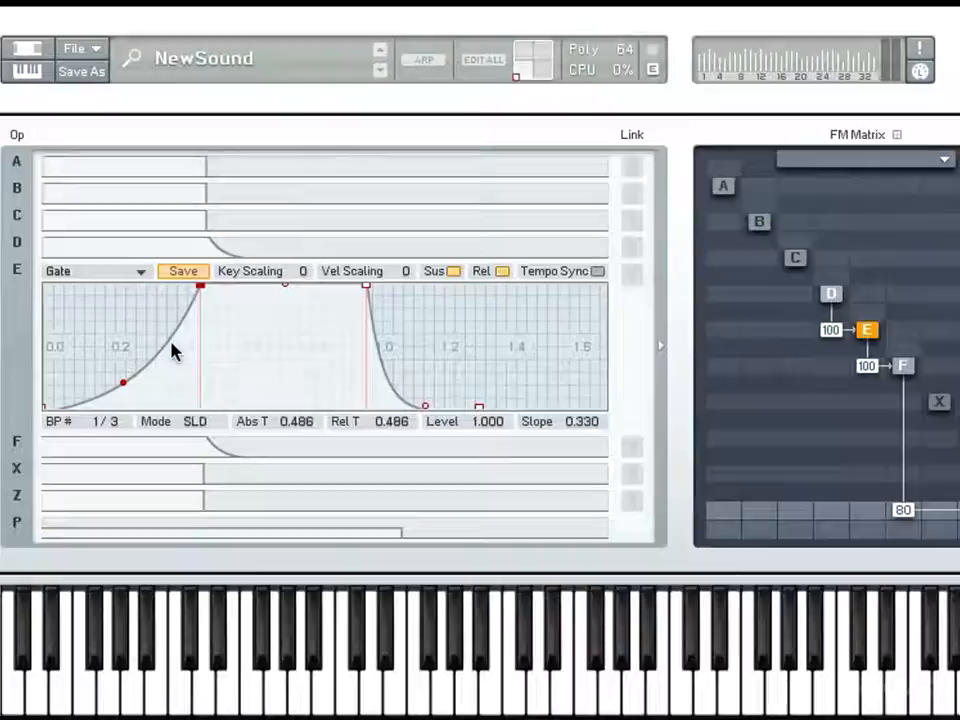
# Nudge operator E's attack peak to about 0.41 seconds at full level
pyautogui.moveTo(200, 288); pyautogui.dragTo(176, 290)
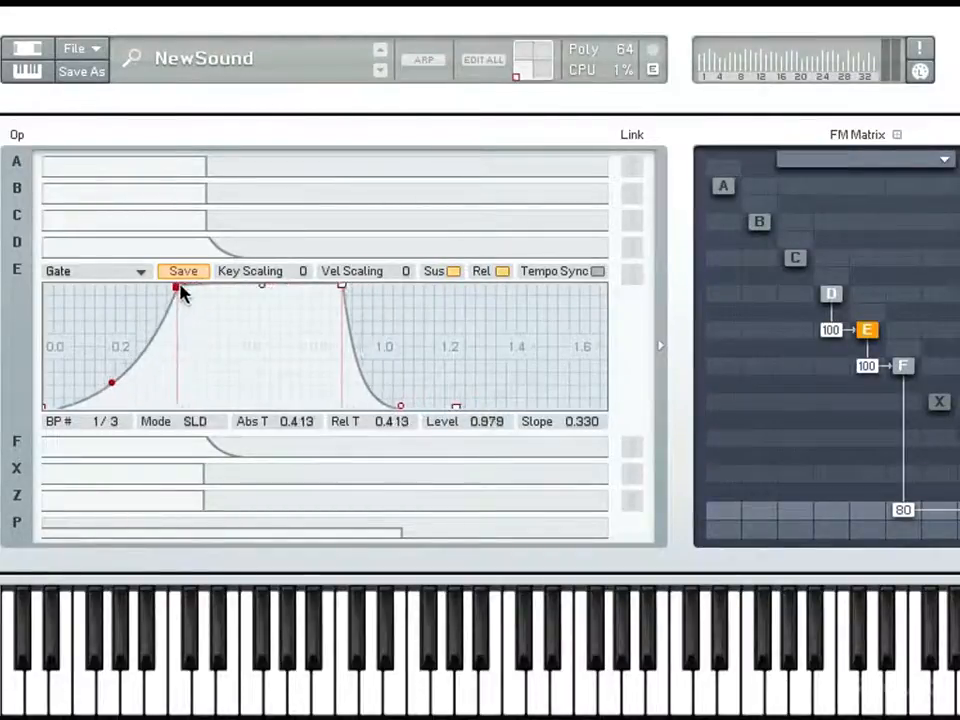
pyautogui.moveTo(176, 290); pyautogui.dragTo(192, 284)
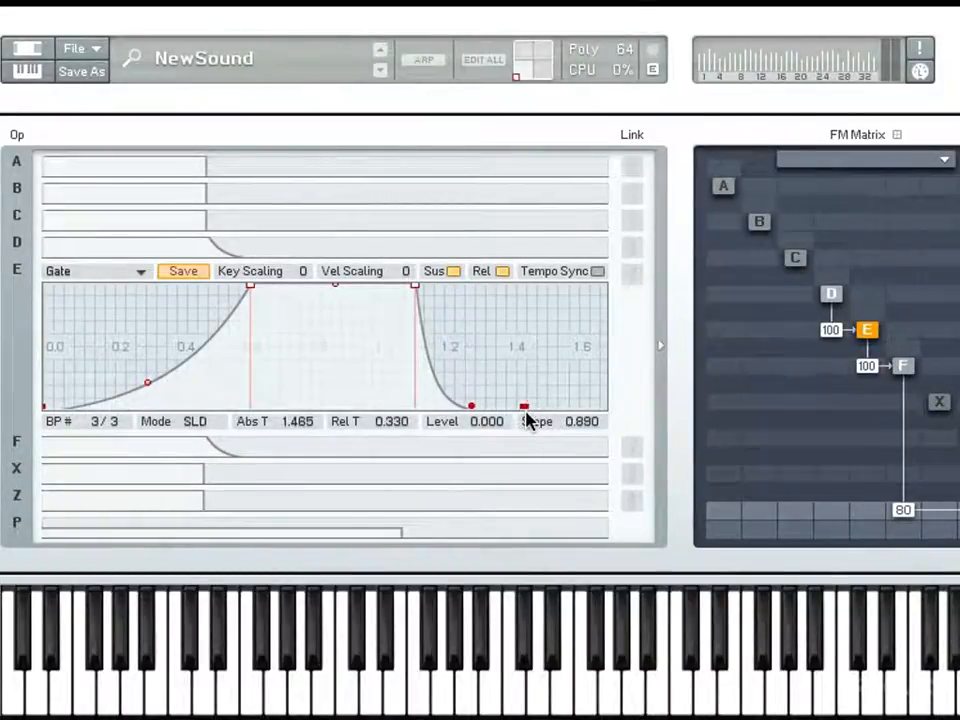
# Set operator E's decay breakpoint to about 0.46 level around 1.0 seconds
pyautogui.moveTo(524, 404); pyautogui.dragTo(412, 290)
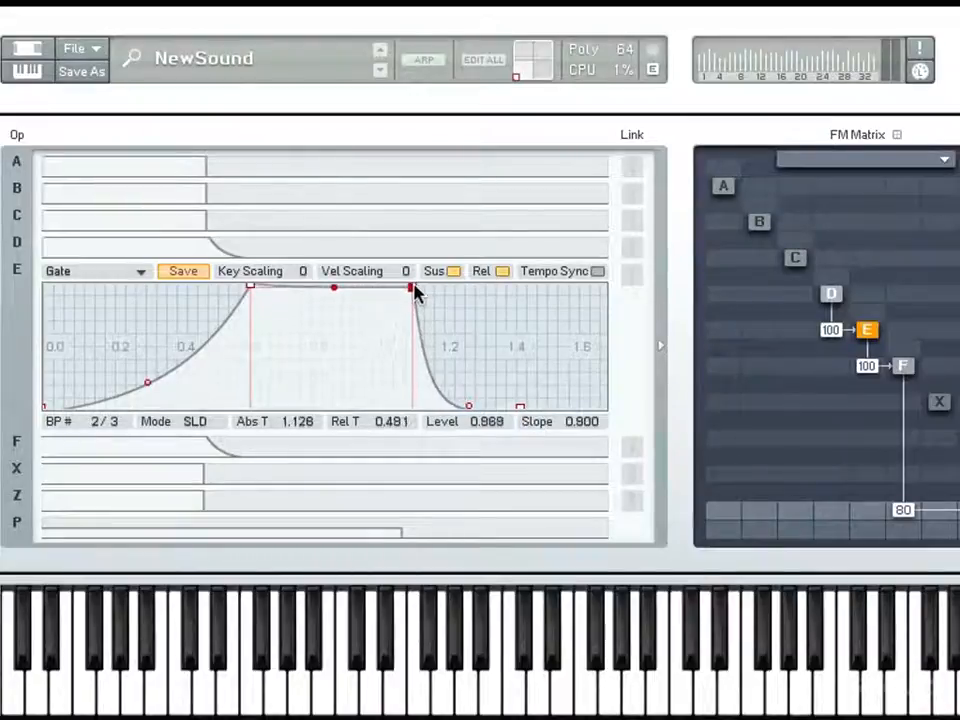
pyautogui.moveTo(414, 290); pyautogui.dragTo(420, 376)
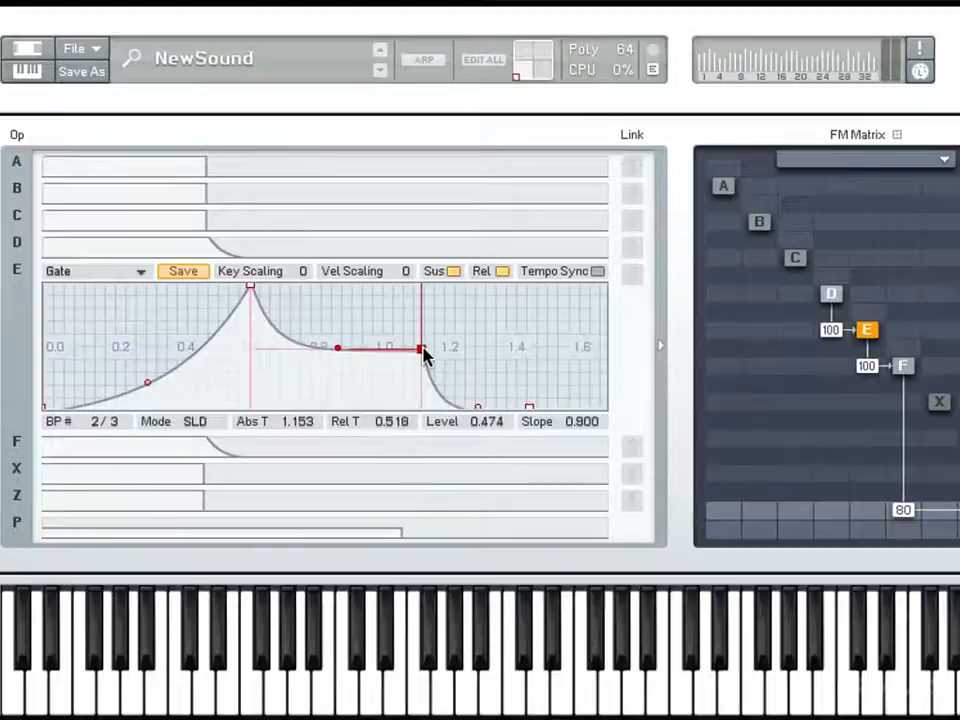
pyautogui.moveTo(420, 350); pyautogui.dragTo(280, 350)
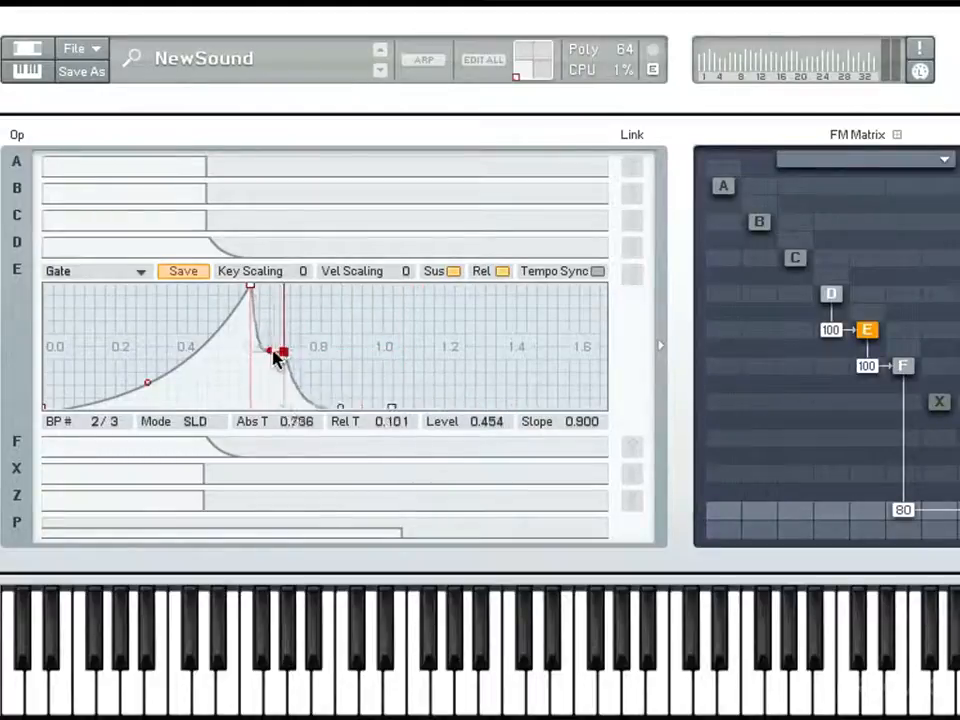
pyautogui.moveTo(280, 350); pyautogui.dragTo(370, 350)
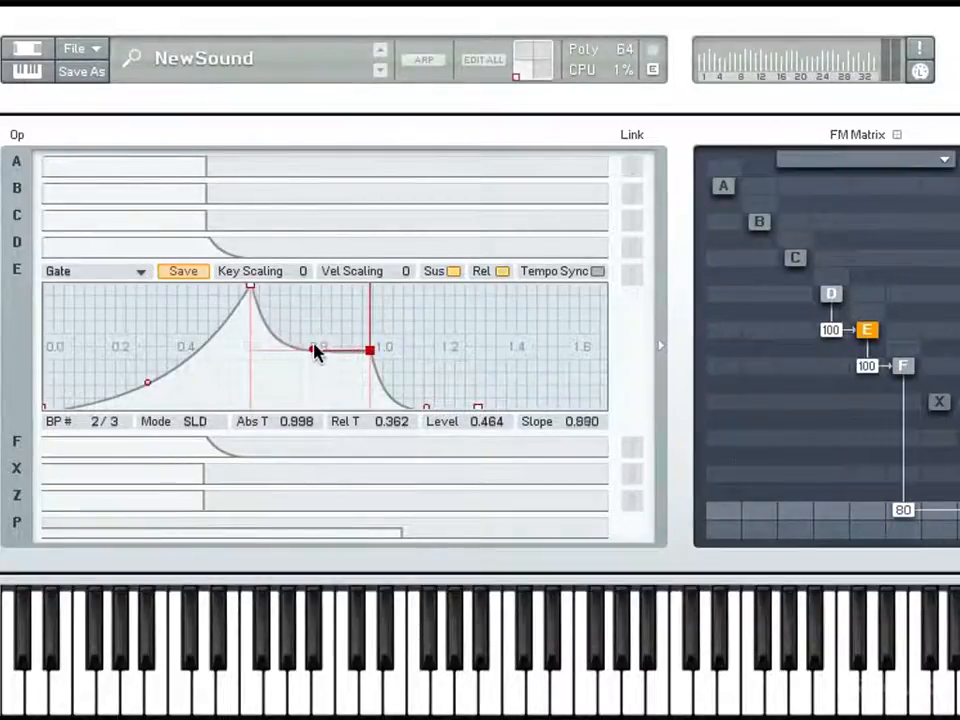
# Soften the decay curve's bend to a slope of about 0.78
pyautogui.moveTo(318, 344); pyautogui.dragTo(310, 340)
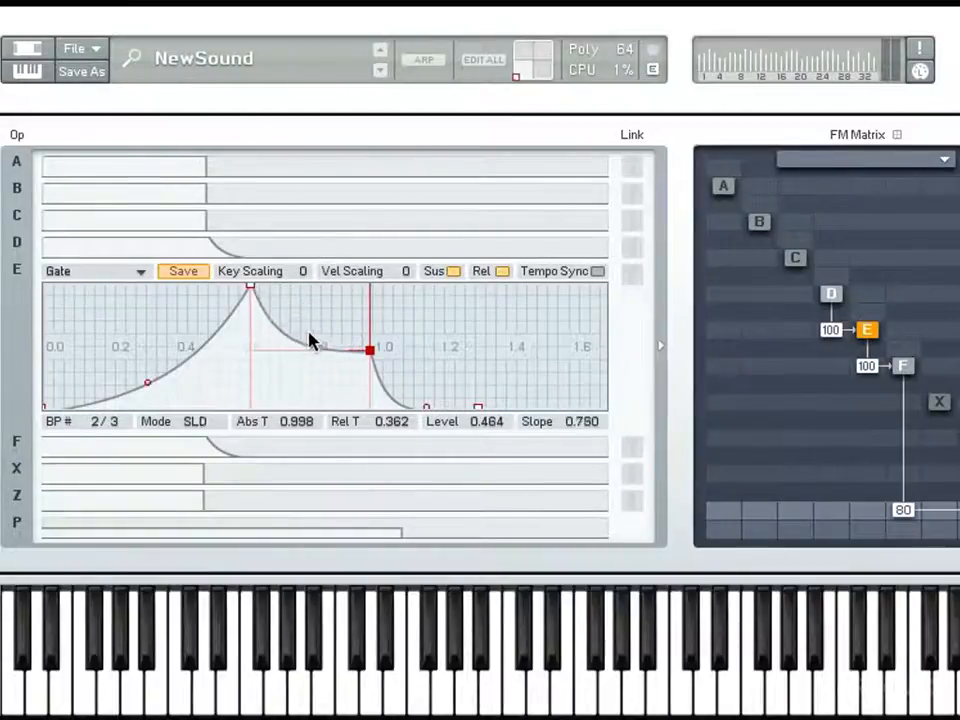
pyautogui.moveTo(304, 336); pyautogui.dragTo(318, 350)
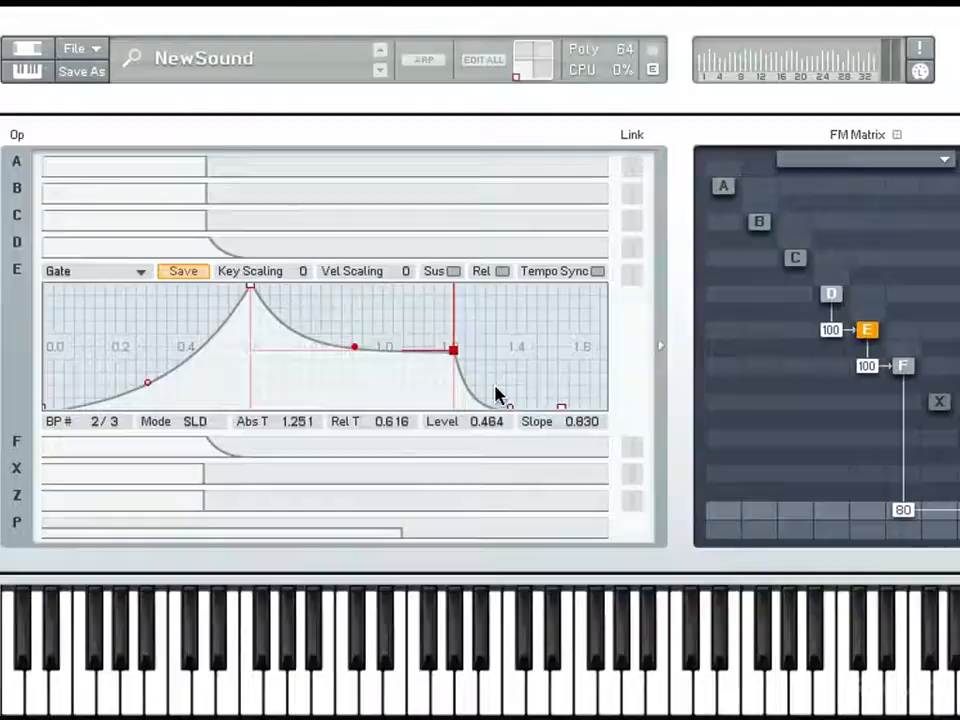
pyautogui.moveTo(388, 456)
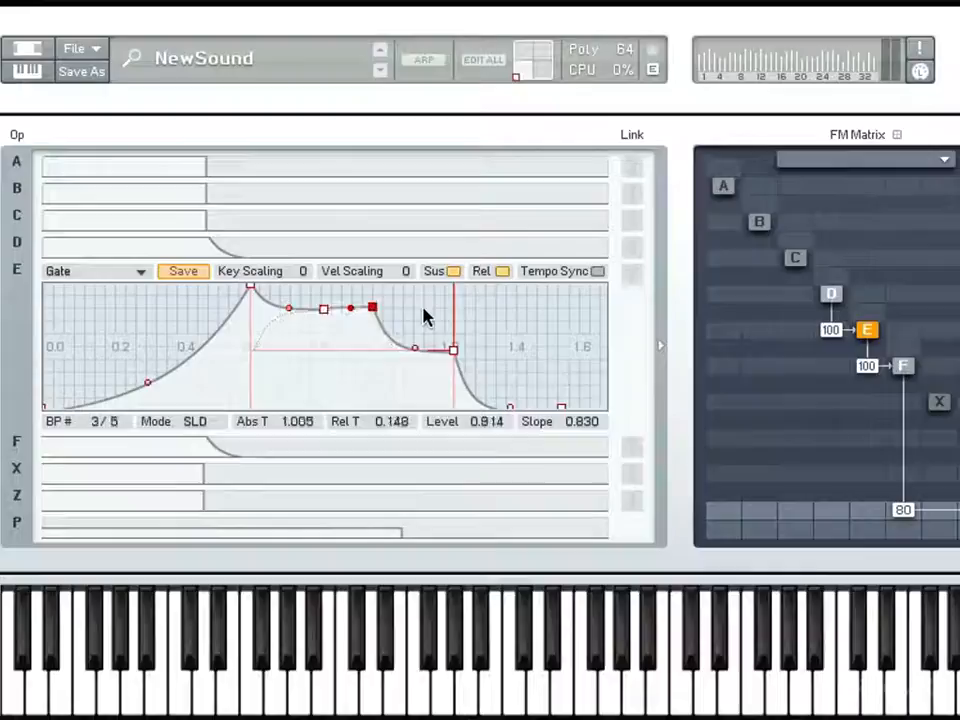
# Add breakpoints and sculpt a six-point dip-and-rise curve, third point about 0.80 near 0.89 s
pyautogui.moveTo(372, 308); pyautogui.dragTo(318, 348)
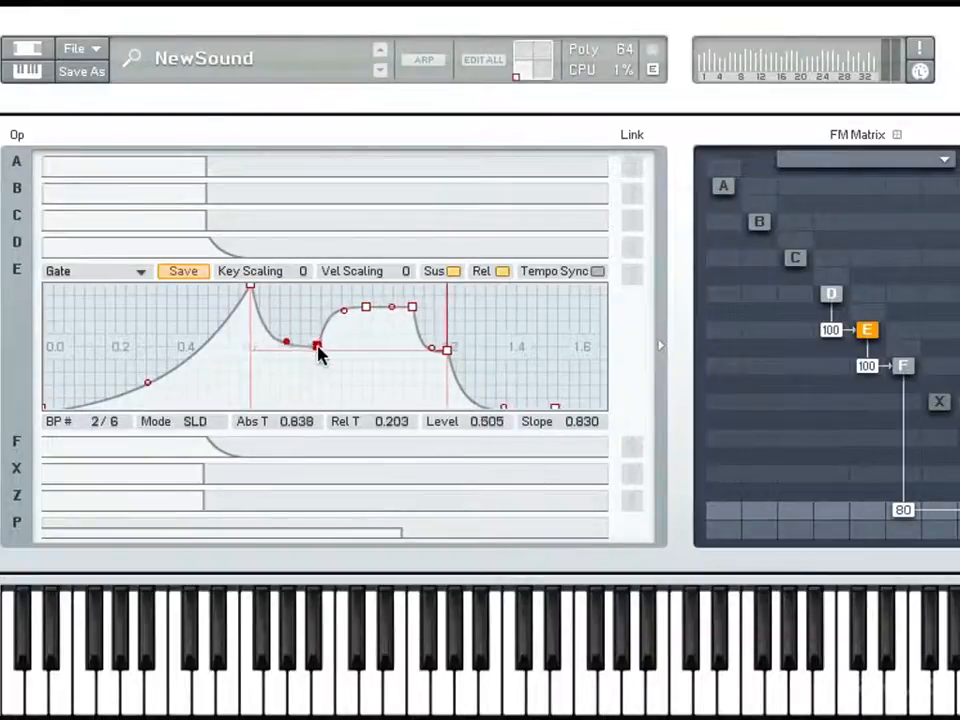
pyautogui.moveTo(318, 348); pyautogui.dragTo(362, 314)
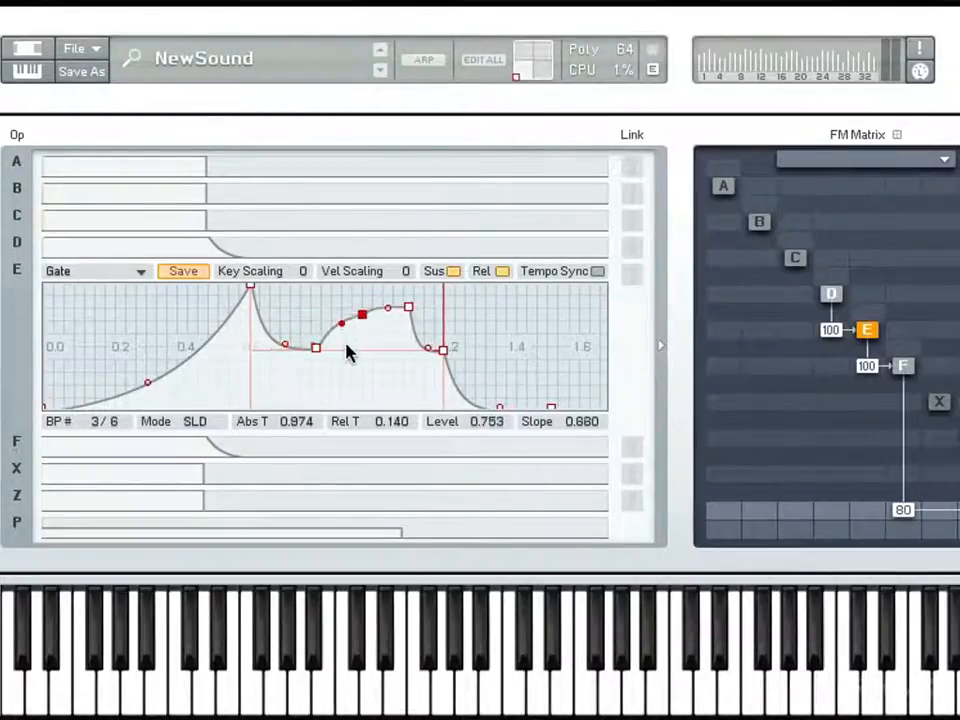
pyautogui.moveTo(362, 314); pyautogui.dragTo(316, 348)
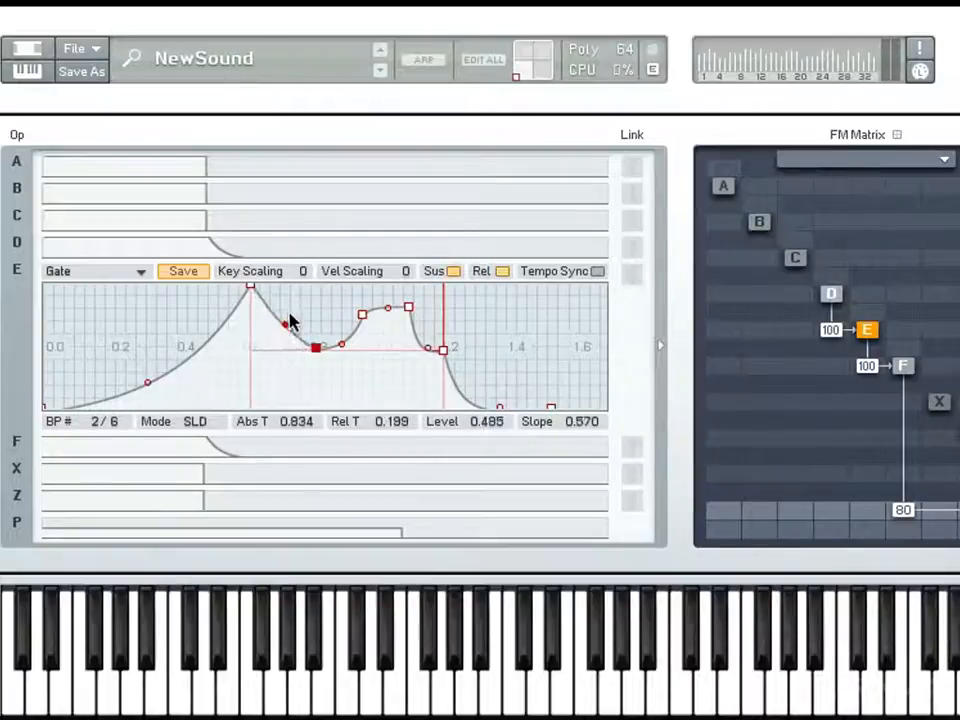
pyautogui.moveTo(316, 348); pyautogui.dragTo(410, 308)
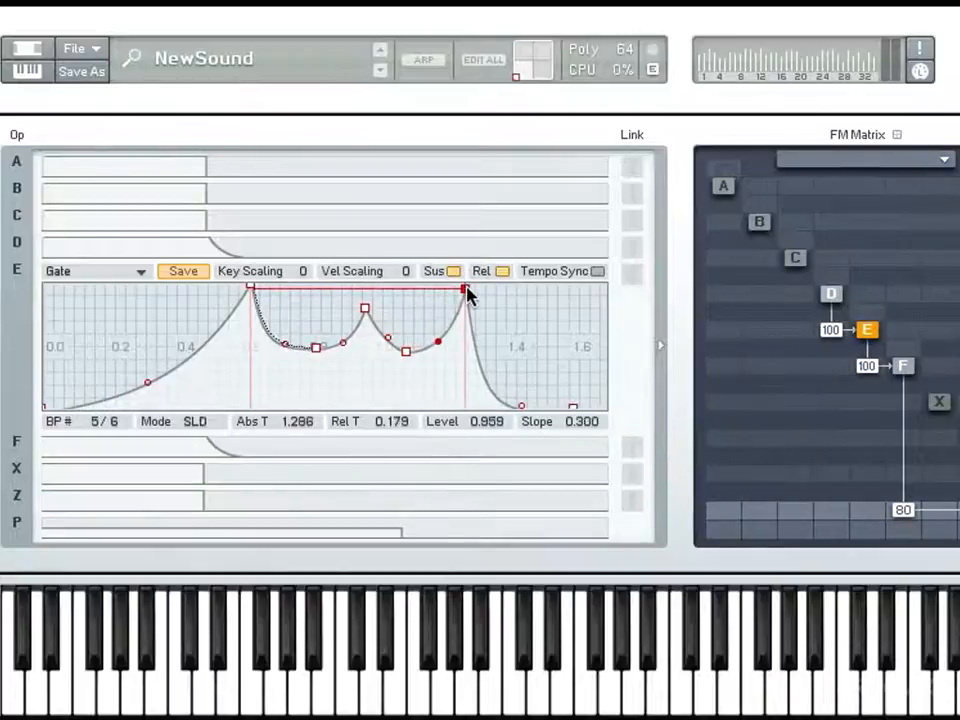
pyautogui.moveTo(464, 290); pyautogui.dragTo(476, 290)
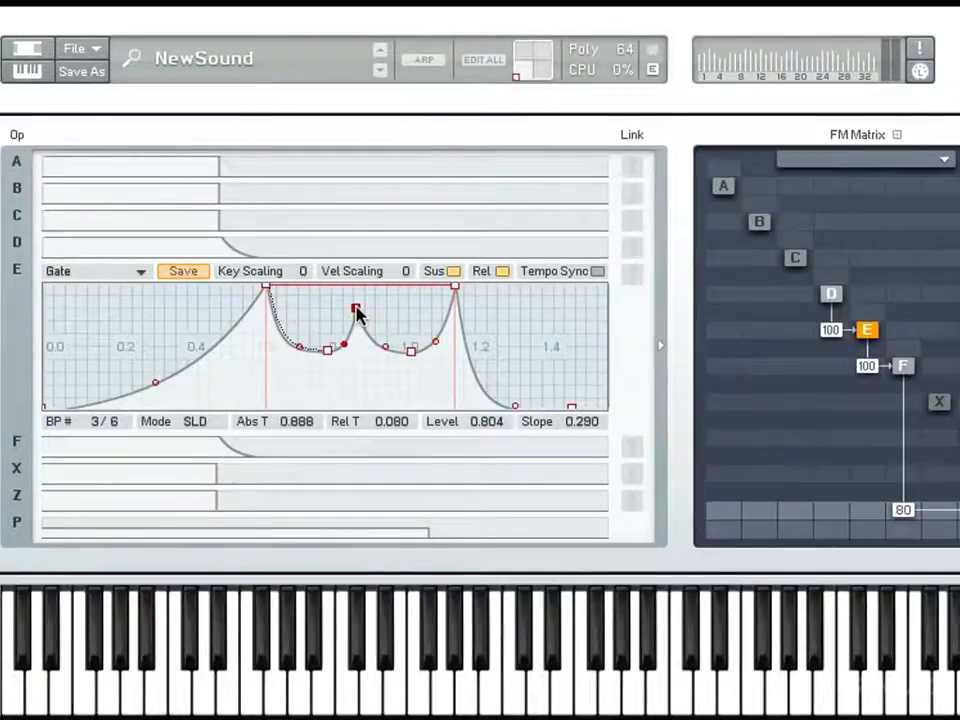
# Trim to a ~0.54-level decay point and add an attack breakpoint at 0.64 level near 0.42 s
pyautogui.moveTo(358, 310); pyautogui.dragTo(332, 318)
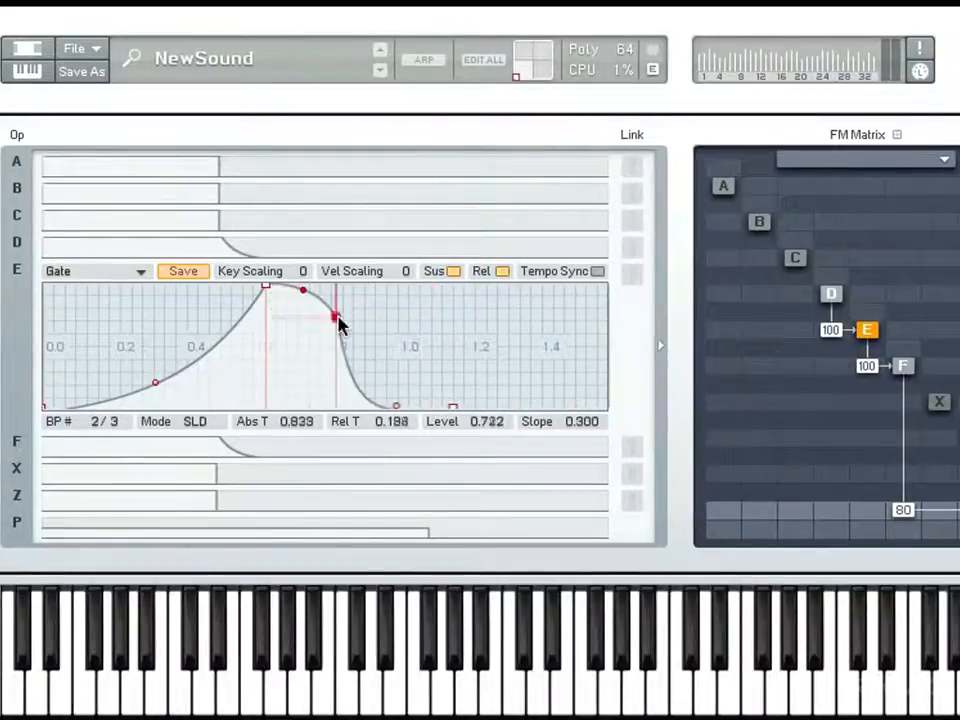
pyautogui.moveTo(332, 316); pyautogui.dragTo(372, 342)
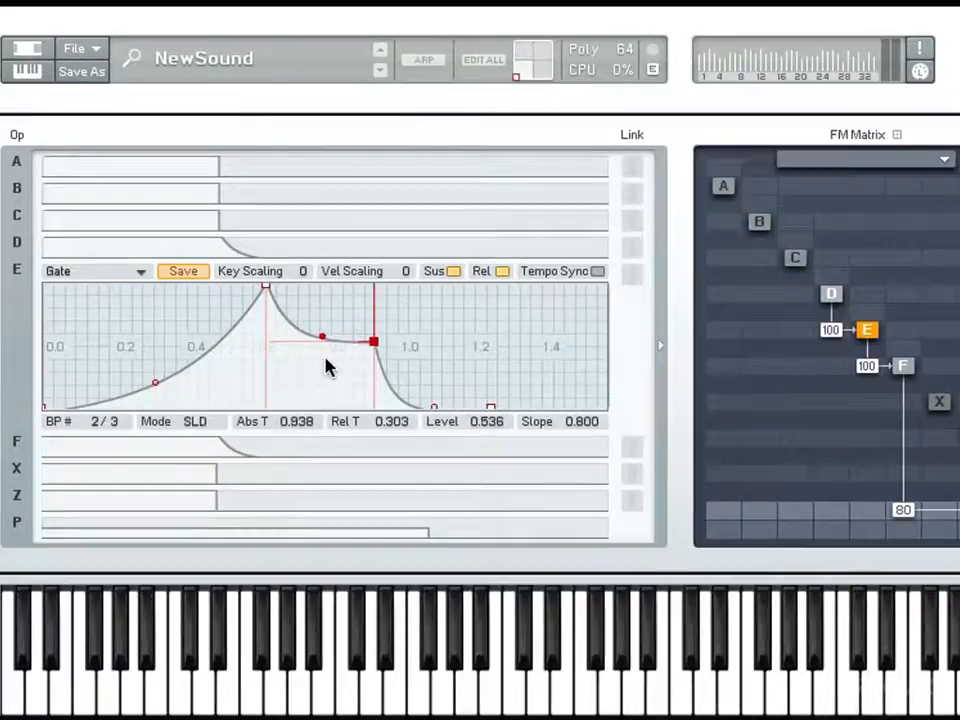
pyautogui.moveTo(296, 324)
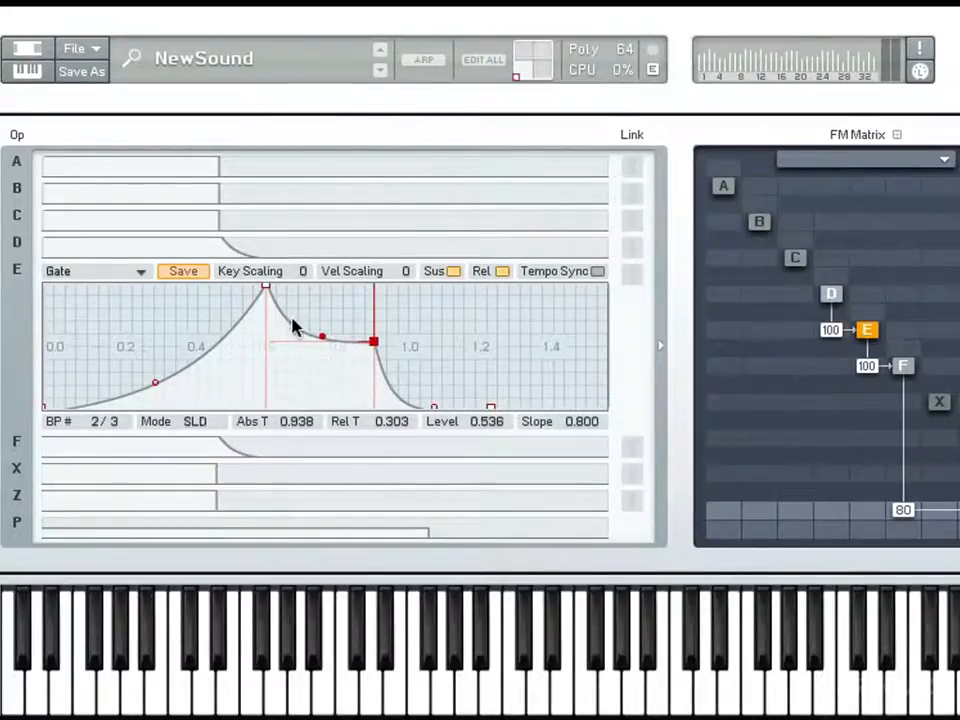
pyautogui.moveTo(156, 382); pyautogui.dragTo(192, 328)
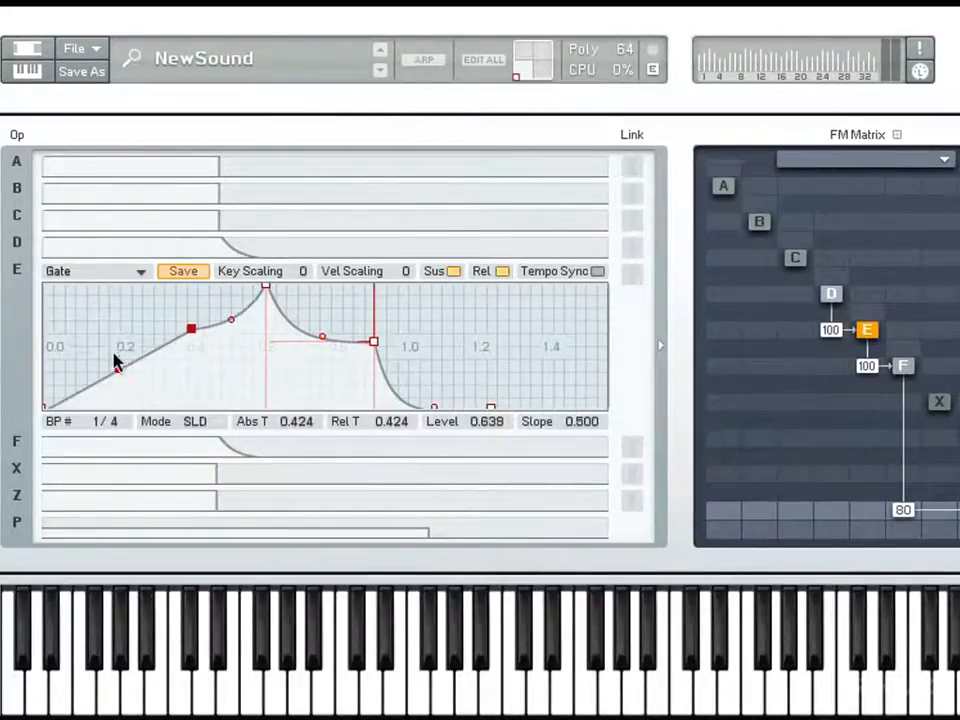